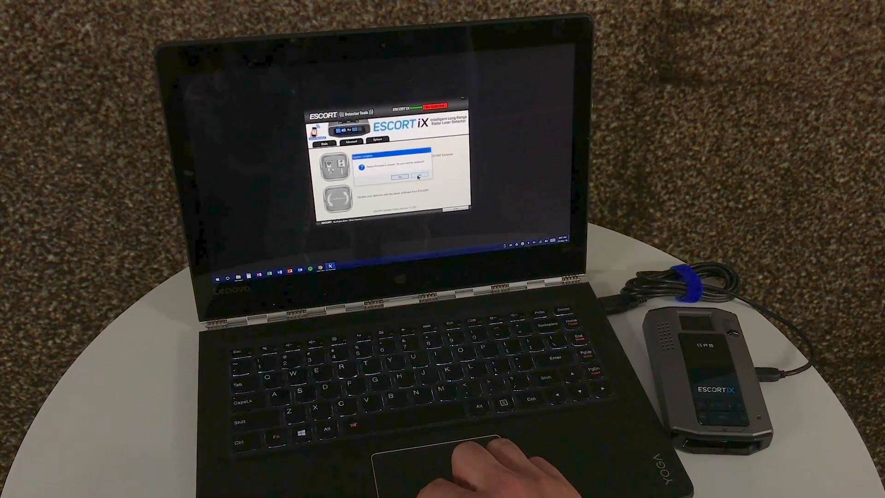
- Acknowledge the update-complete message for the connected ESCORT iX detector
click(399, 174)
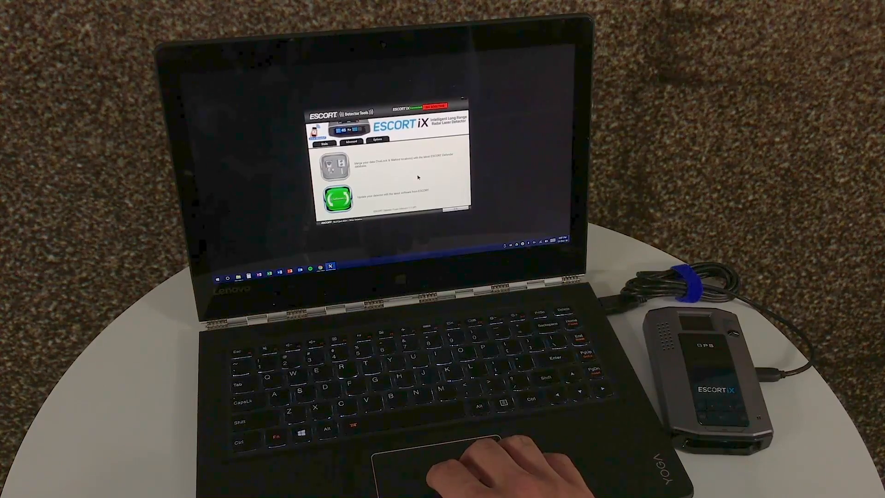